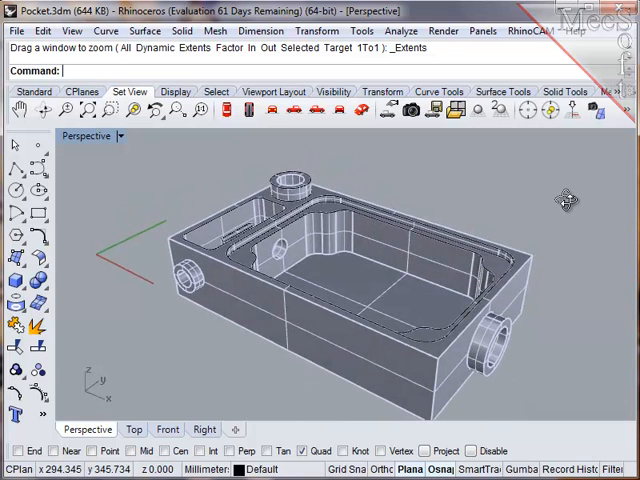
mouse_move(310, 184)
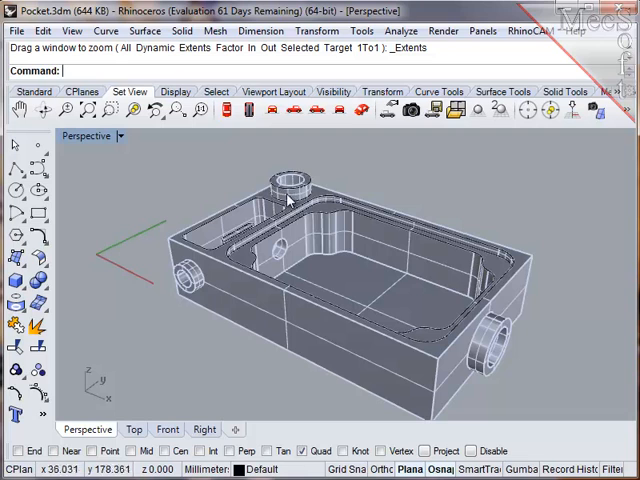
mouse_move(352, 244)
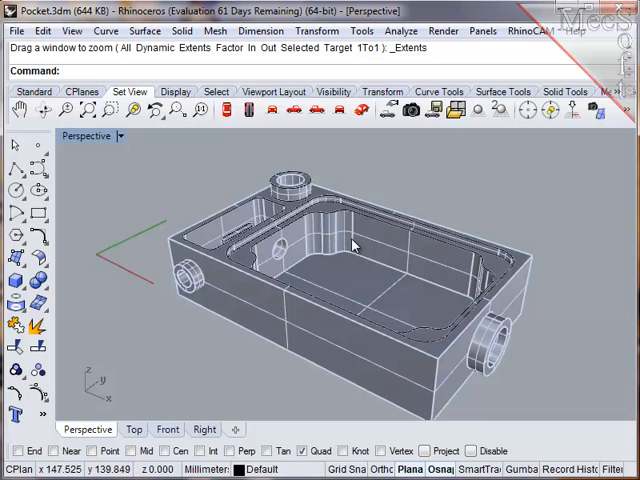
mouse_move(448, 270)
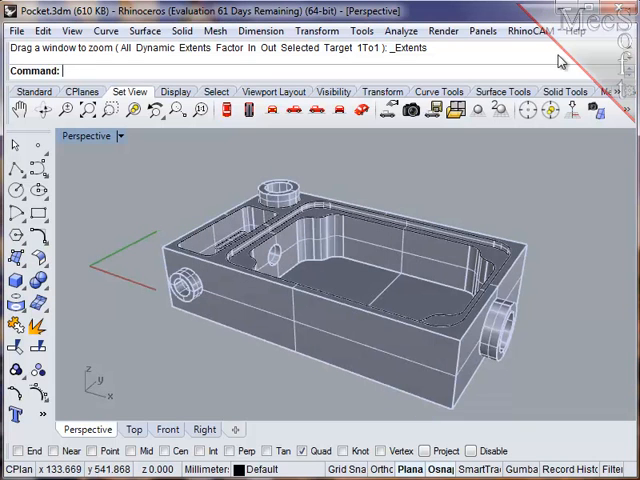
Show the RhinoCAM Machining Operations browser with the pocket part's existing operations
left_click(540, 32)
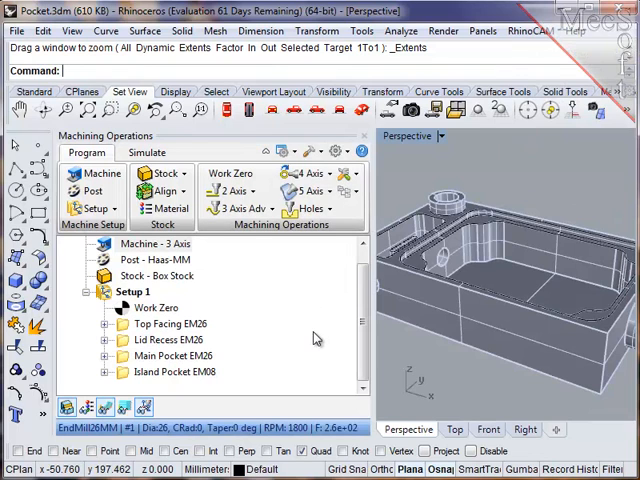
Display the Top Facing EM26 toolpath, then leave the Main Pocket EM26 toolpath shown on the part
left_click(168, 324)
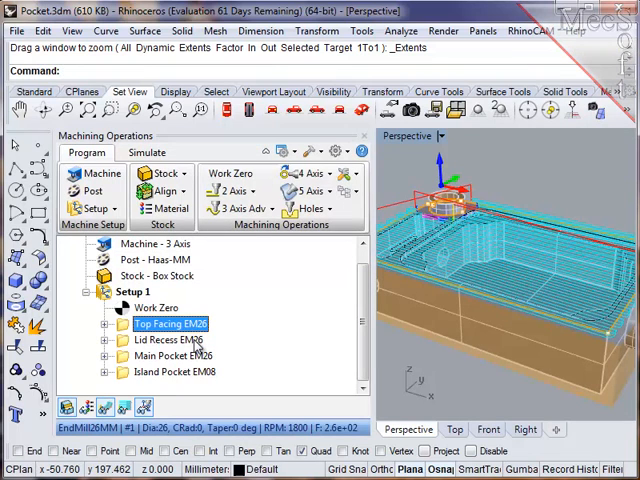
left_click(170, 356)
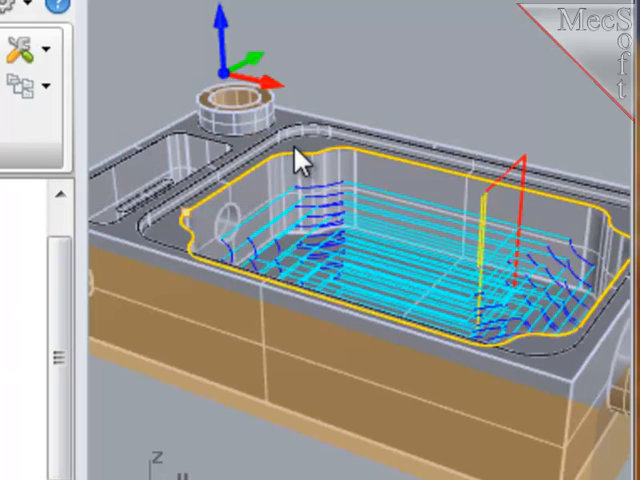
mouse_move(392, 166)
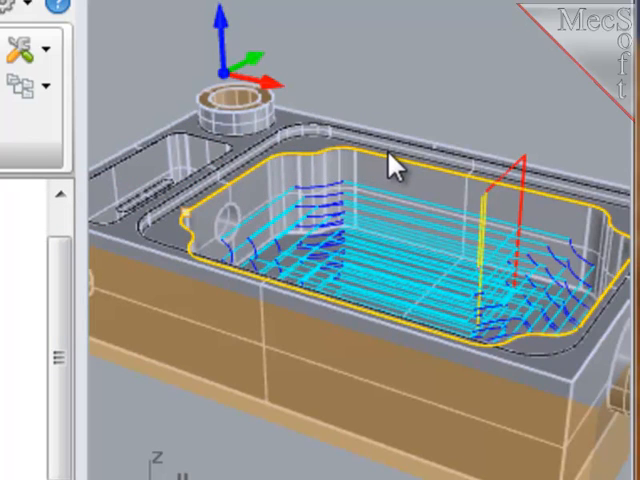
mouse_move(462, 190)
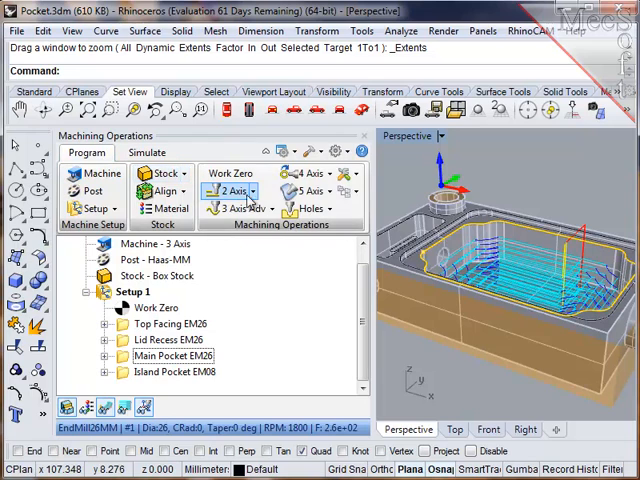
Create a 2½-axis Profiling operation driven by the predefined Boss Top region
left_click(248, 192)
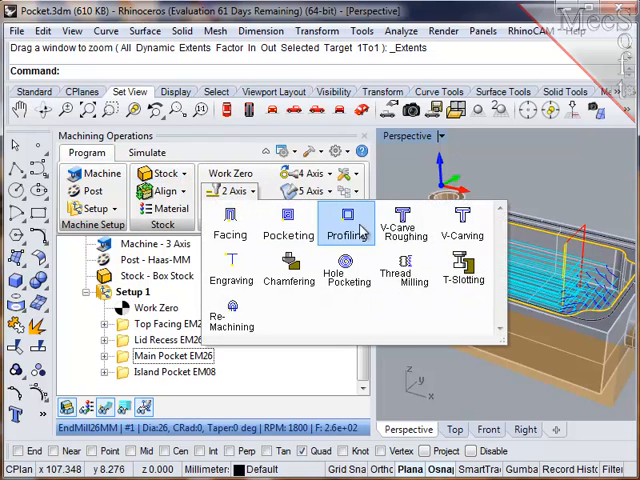
mouse_move(348, 220)
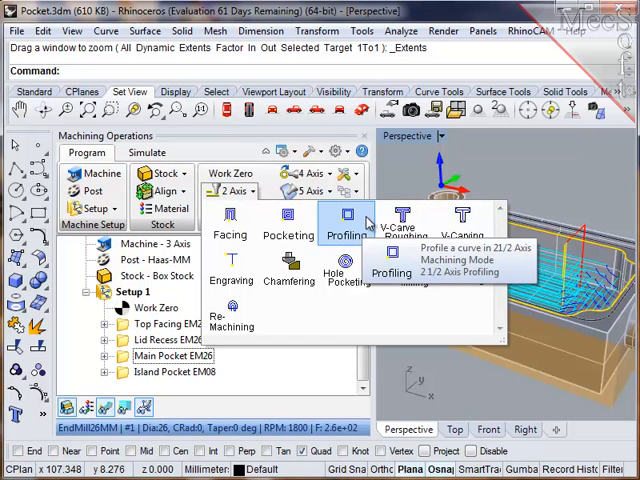
left_click(346, 232)
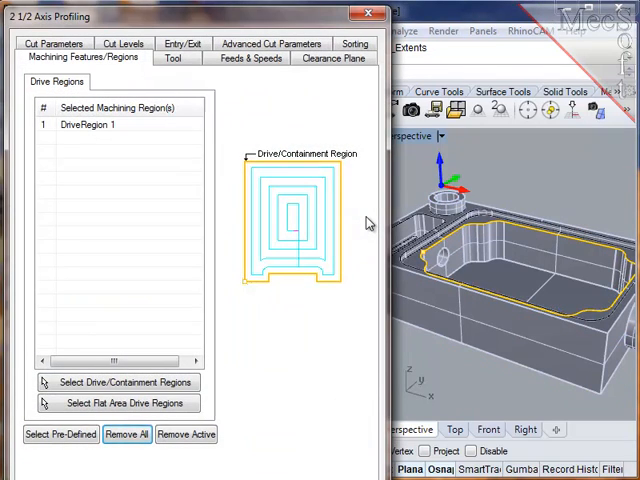
left_click(90, 124)
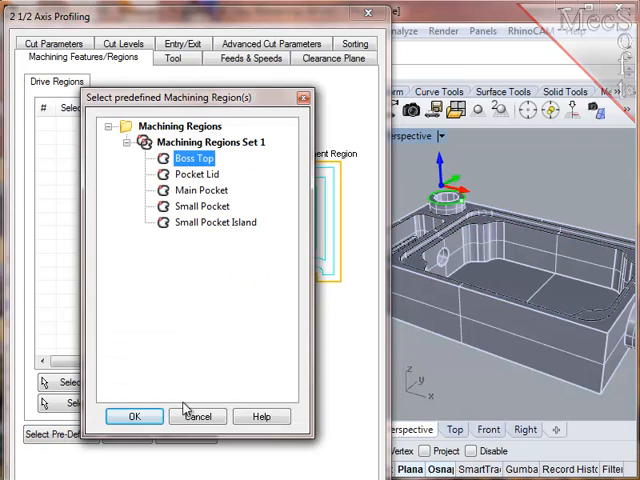
left_click(130, 416)
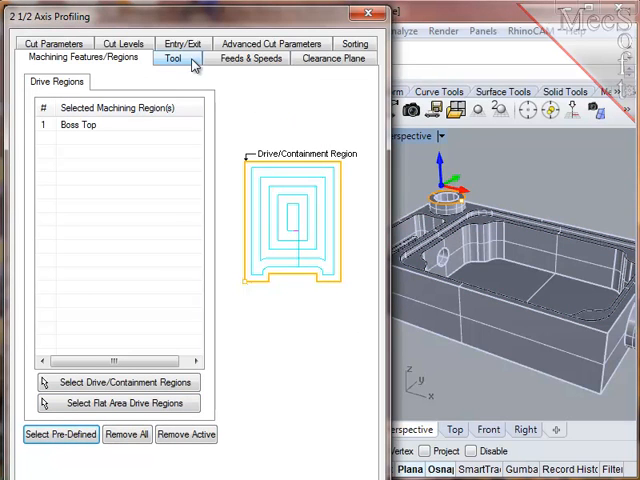
Assign the EndMill8MM tool and set the clearance plane to Stock Max Z + Dist
left_click(176, 56)
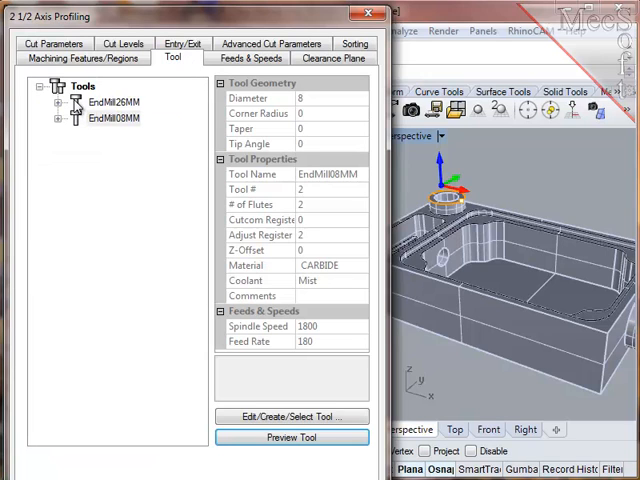
left_click(248, 56)
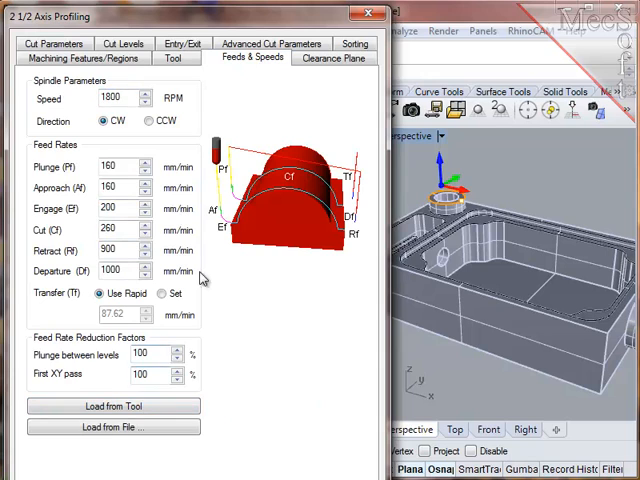
left_click(332, 56)
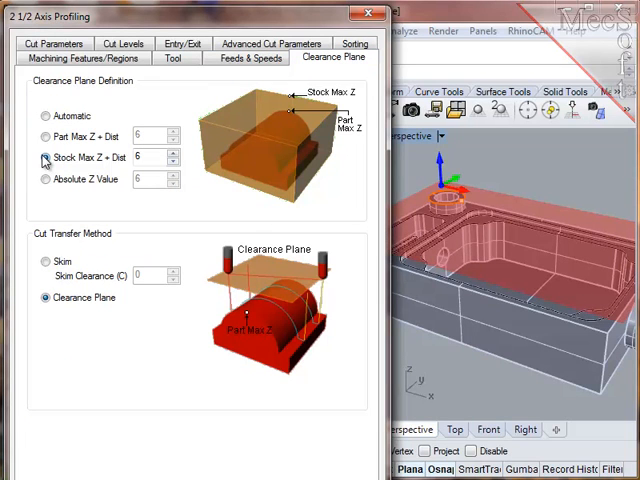
left_click(44, 156)
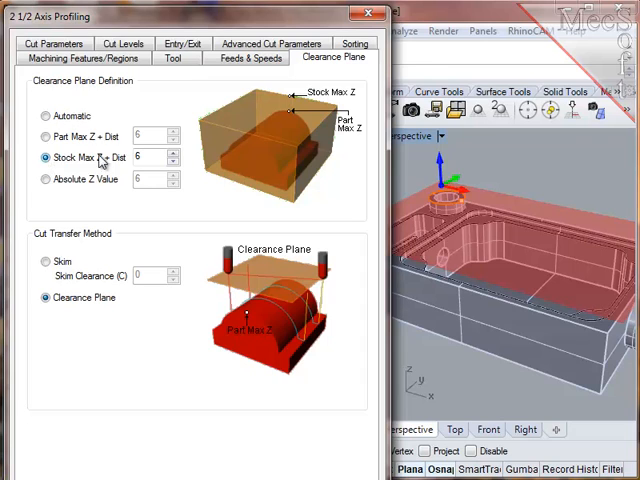
left_click(150, 156)
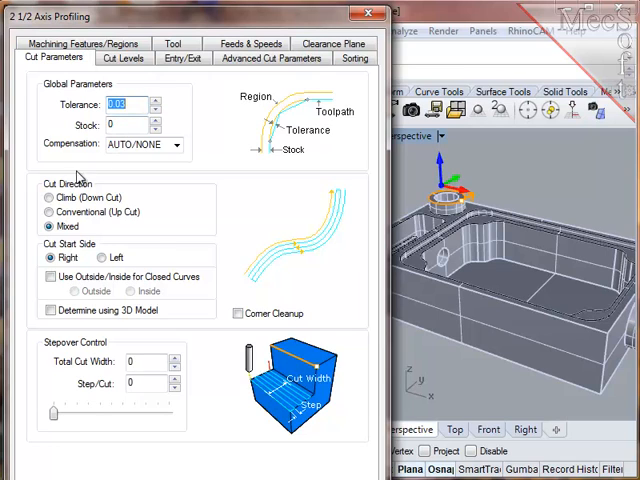
Set climb cutting with closed curves machined from the Outside
left_click(48, 198)
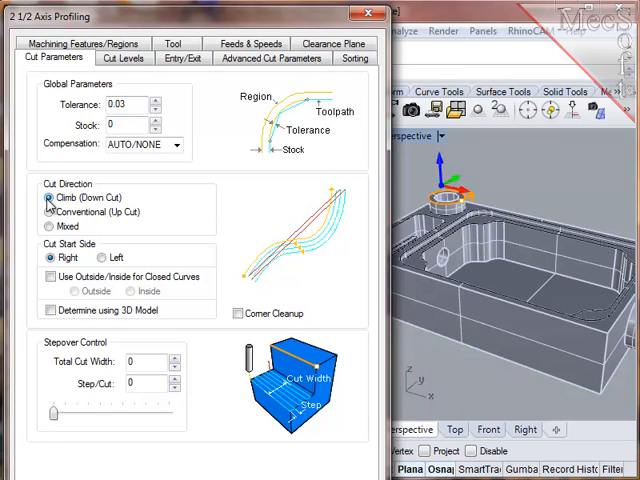
left_click(48, 276)
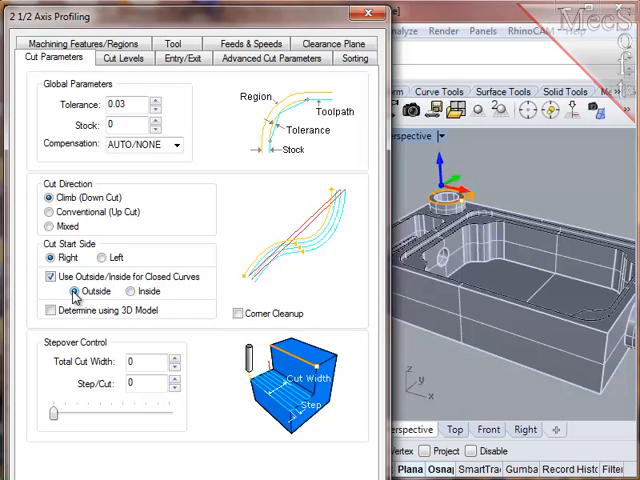
left_click(124, 62)
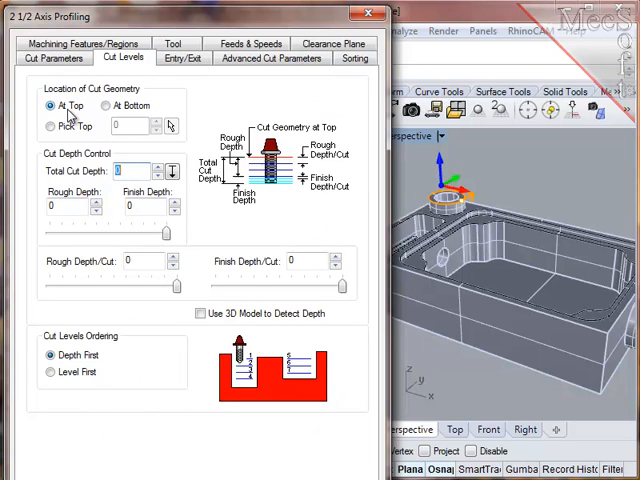
Enter a total cut depth of 12.7 on the Cut Levels page
left_click(130, 172)
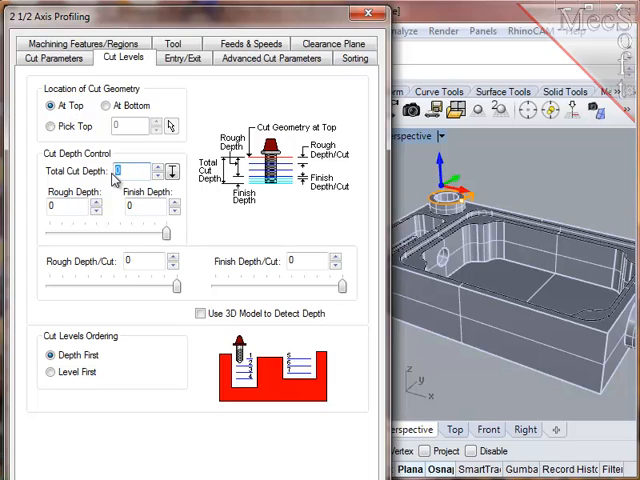
type("12.7")
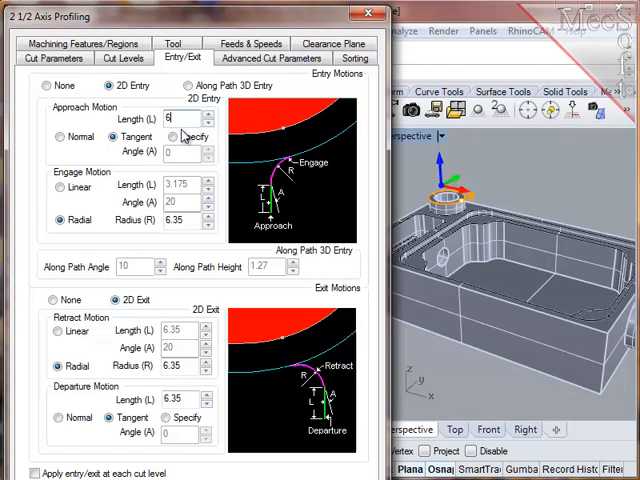
Set the 2D entry's engage radius to 8
left_click(180, 220)
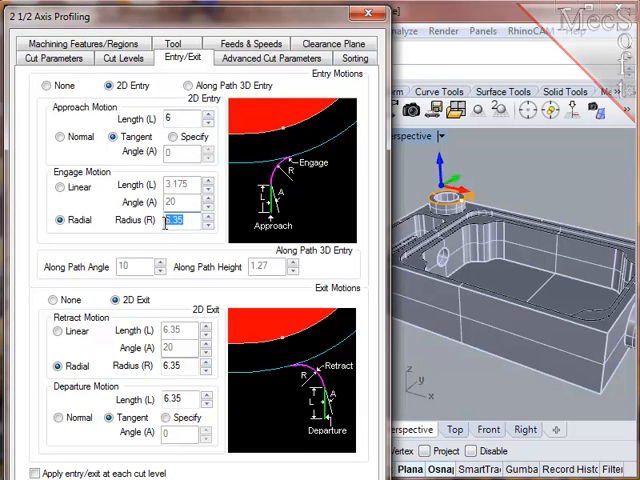
type("8")
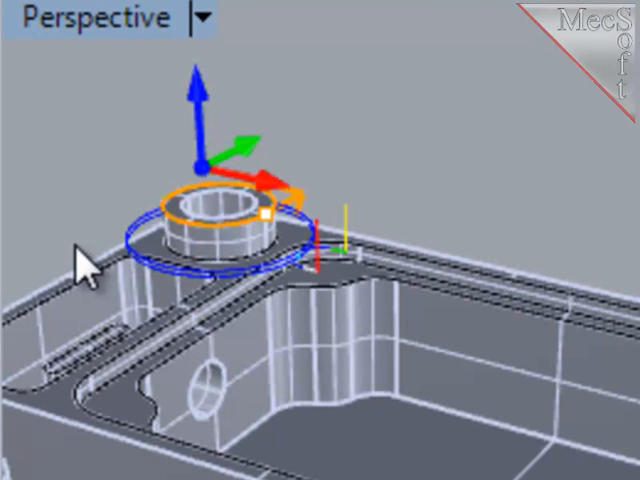
mouse_move(100, 224)
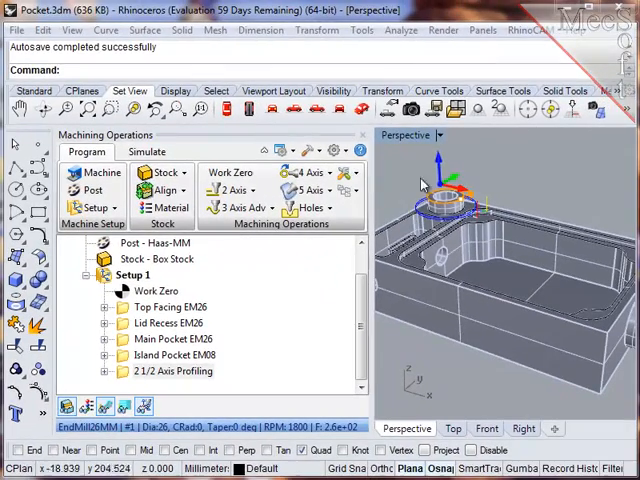
Check the saved machining regions and return to the Program operations list with the new profiling listed
left_click(540, 30)
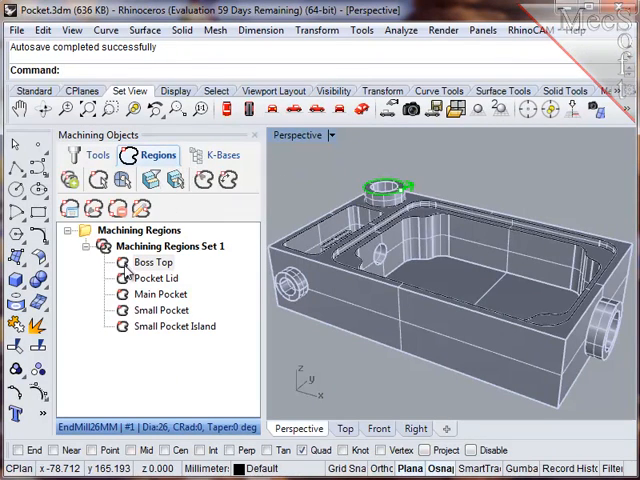
left_click(152, 262)
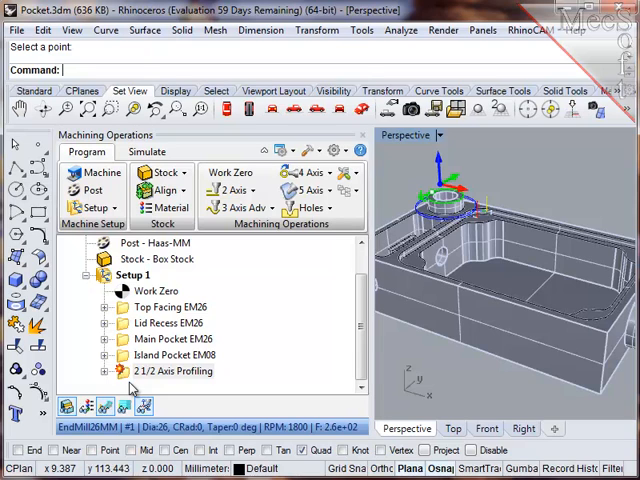
Rename the new 2½ Axis Profiling operation to Top Boss Profile via its context menu
left_click(164, 368)
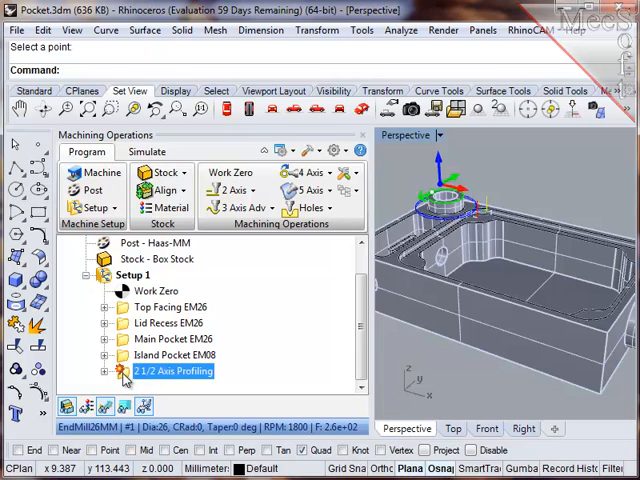
right_click(172, 368)
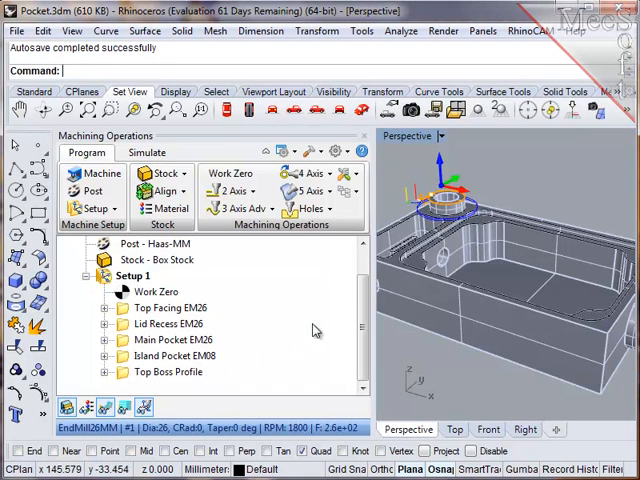
mouse_move(582, 260)
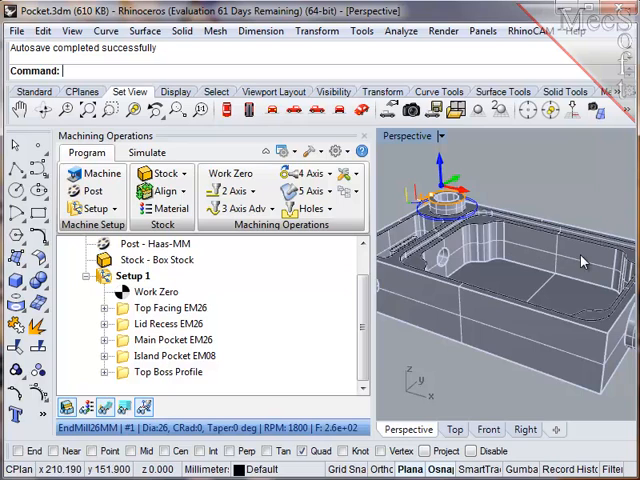
mouse_move(536, 250)
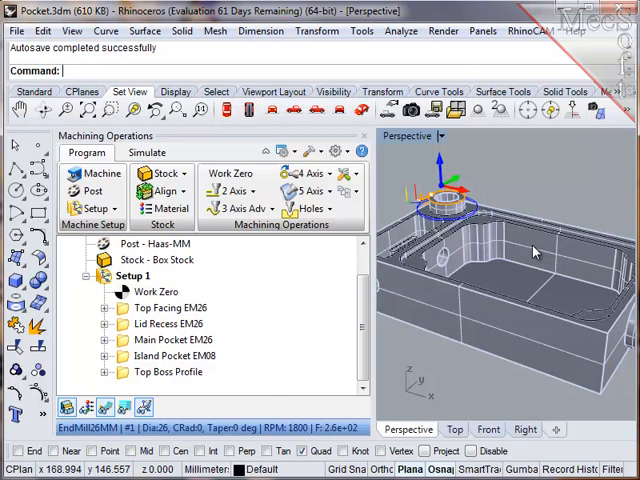
mouse_move(530, 32)
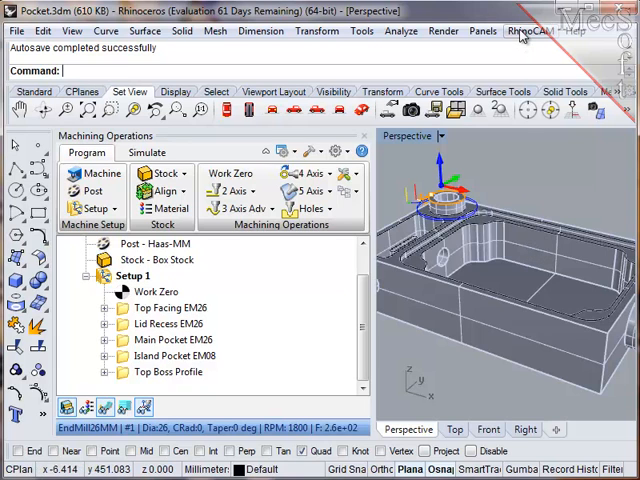
Review the Regions list and begin a second 2½ Axis Profiling operation
left_click(516, 32)
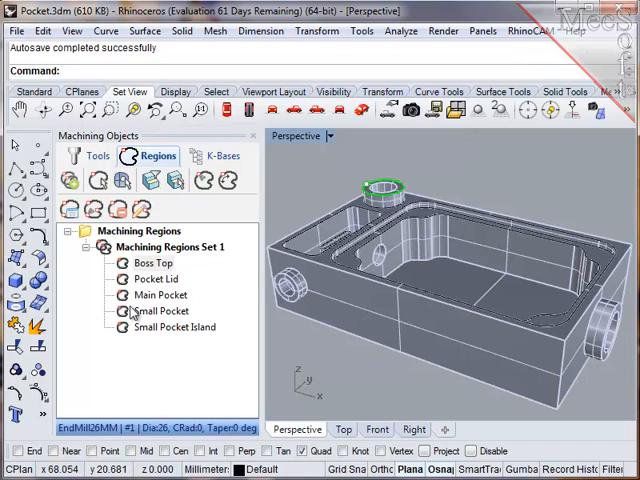
left_click(160, 294)
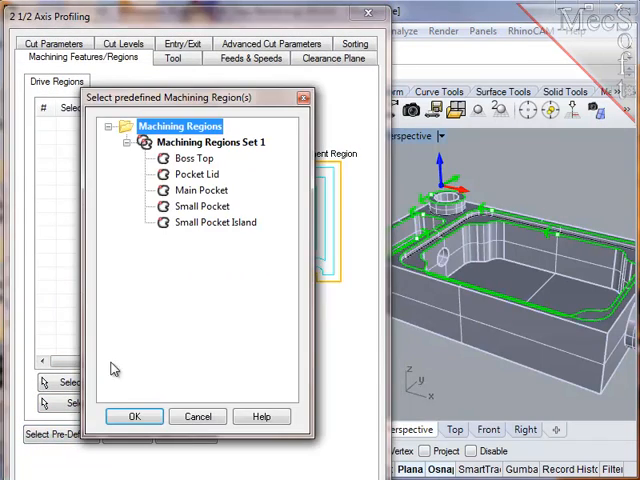
Pick Main Pocket as the region, confirm it, and review the tool and clearance plane settings
left_click(202, 190)
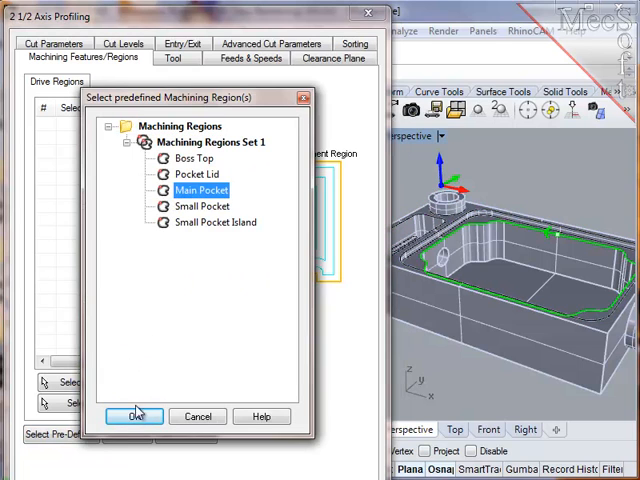
left_click(136, 416)
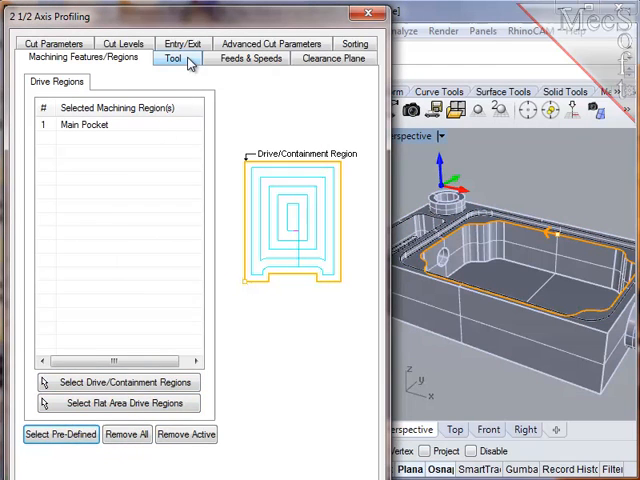
left_click(250, 56)
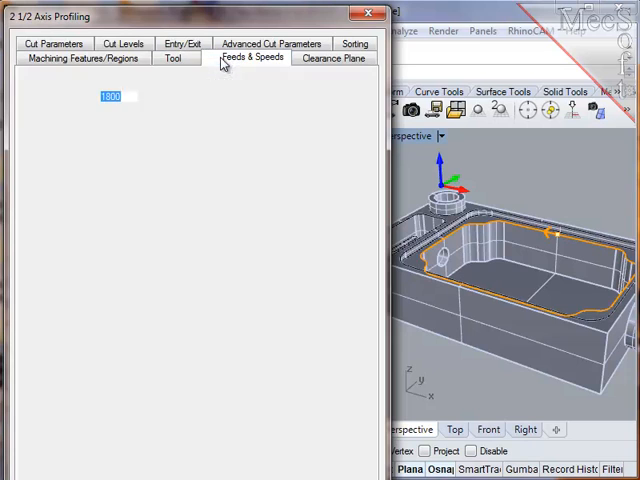
left_click(332, 56)
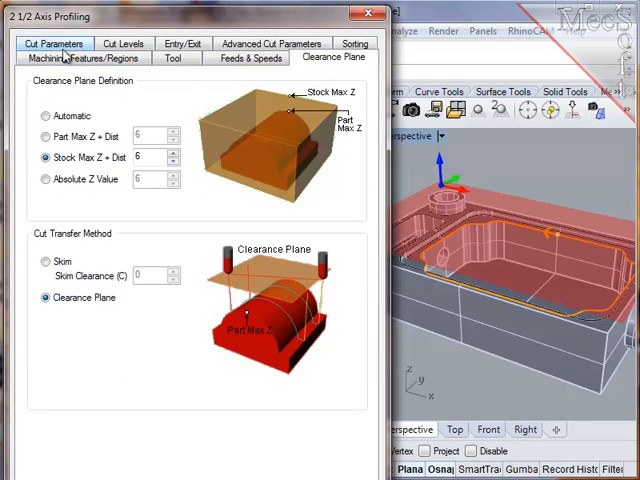
On Cut Parameters set climb cutting inside closed curves with Total Cut Width 1
left_click(56, 44)
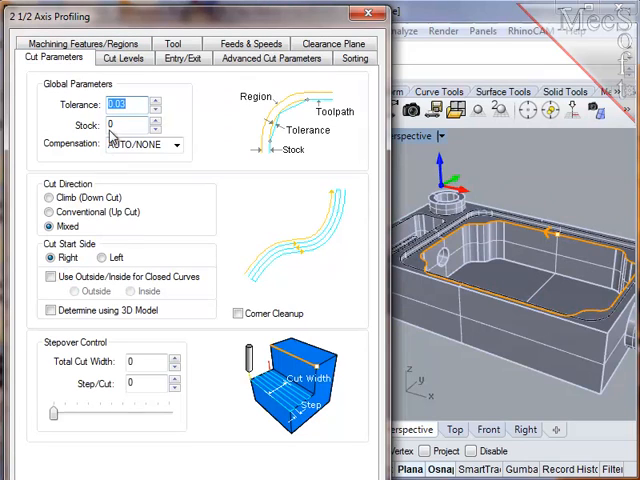
left_click(48, 200)
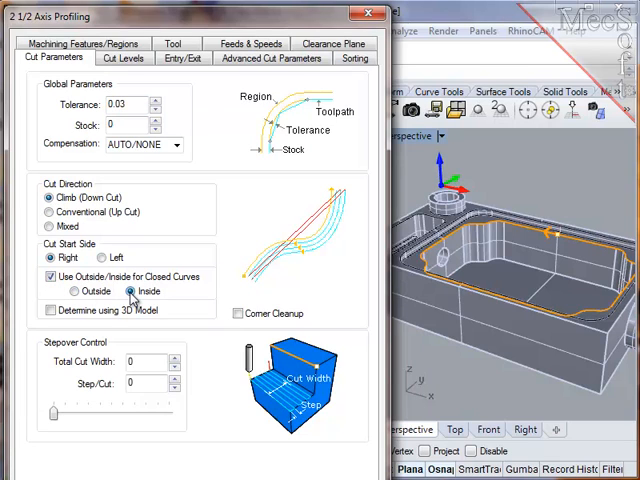
mouse_move(144, 312)
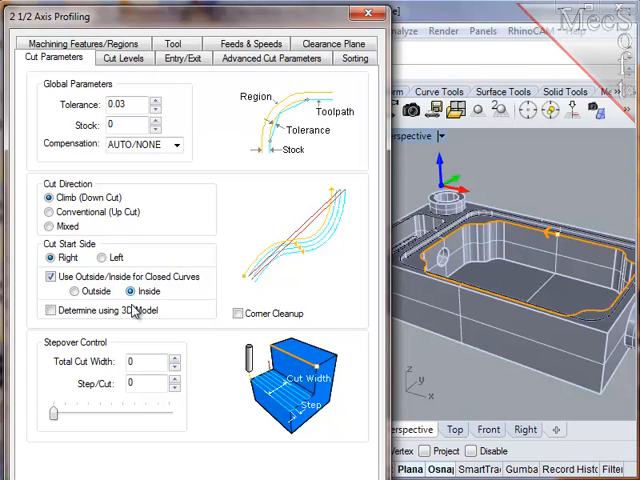
left_click(140, 362)
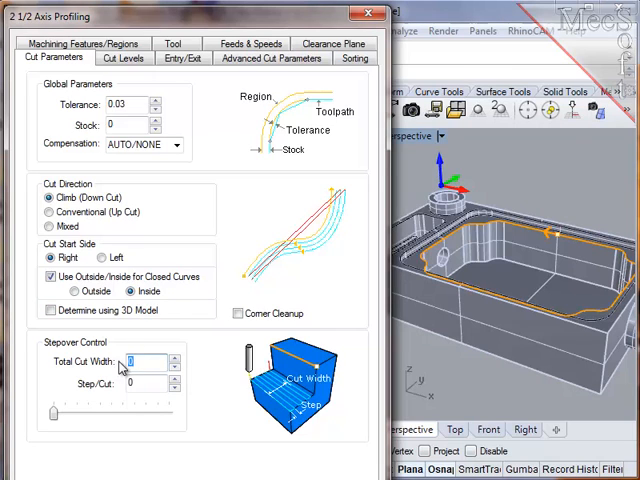
type("1")
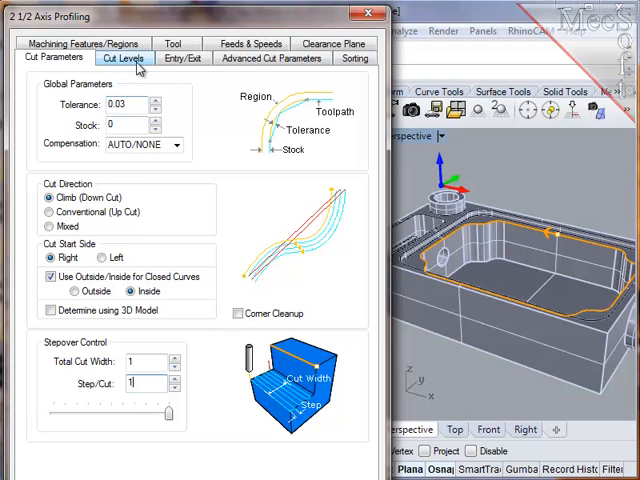
left_click(122, 62)
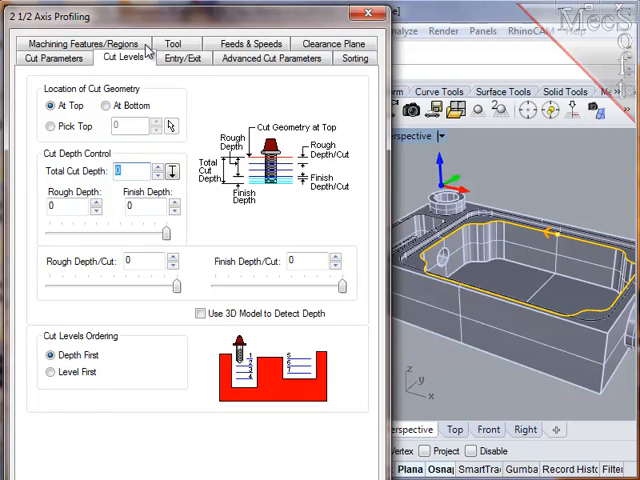